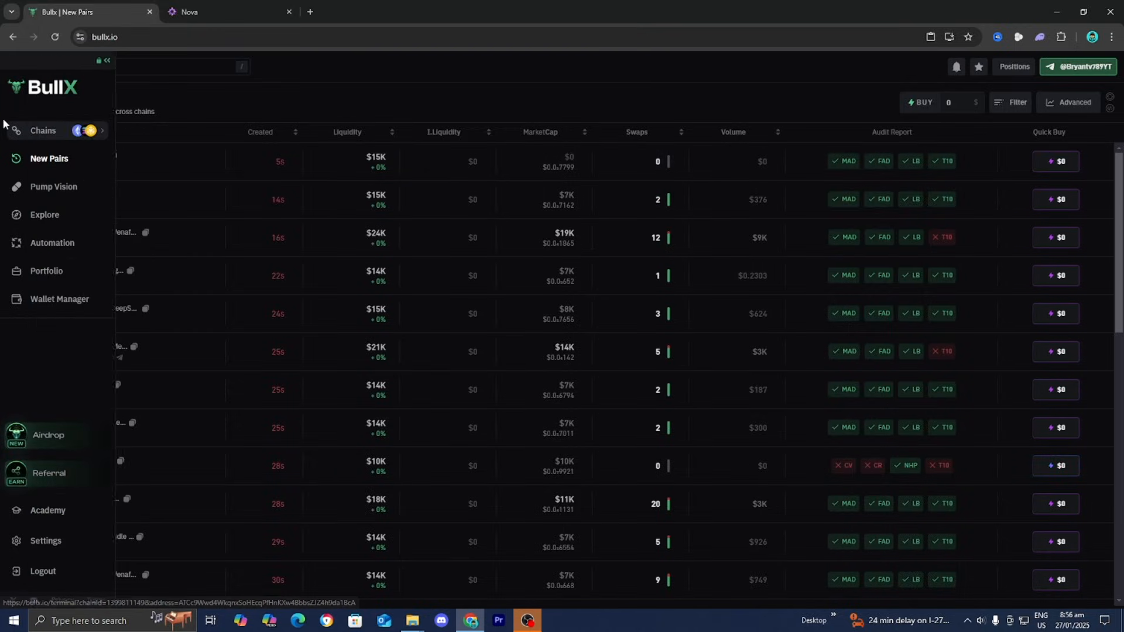
pyautogui.moveTo(59, 298)
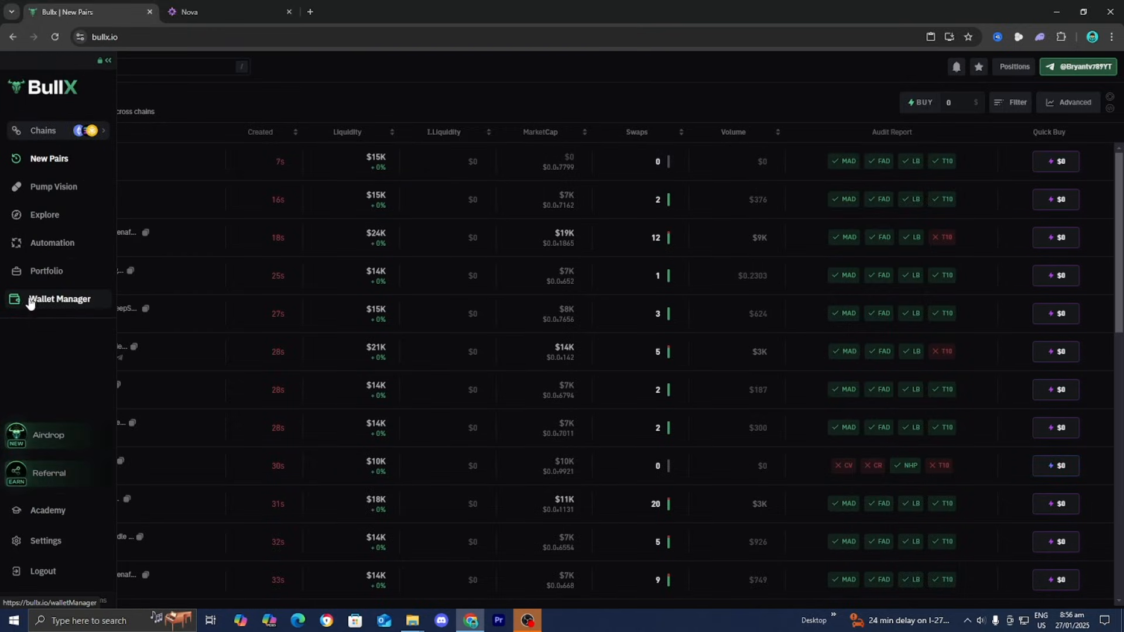
# Step: Go to the Wallet Manager page listing the EVM, withdraw and primary wallets
pyautogui.click(60, 298)
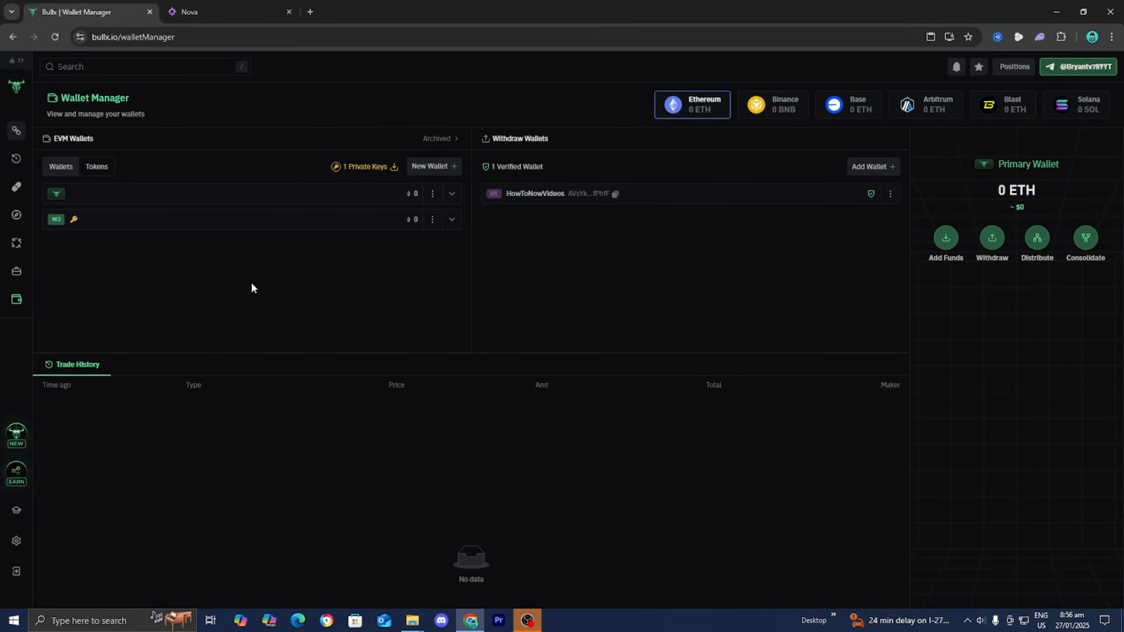
pyautogui.moveTo(502, 152)
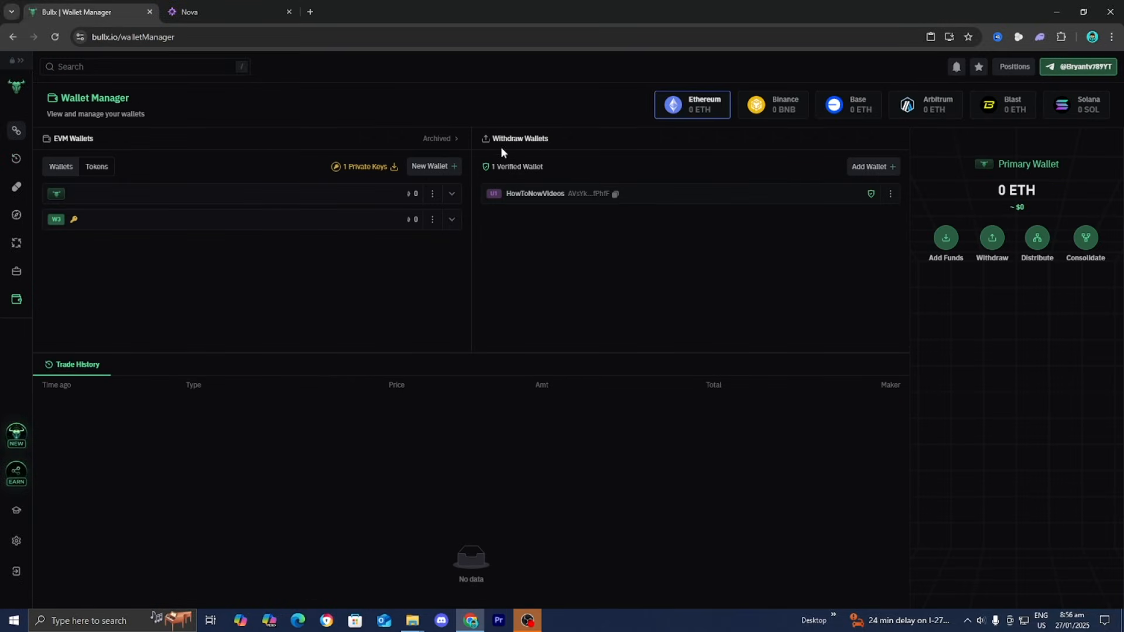
pyautogui.click(872, 166)
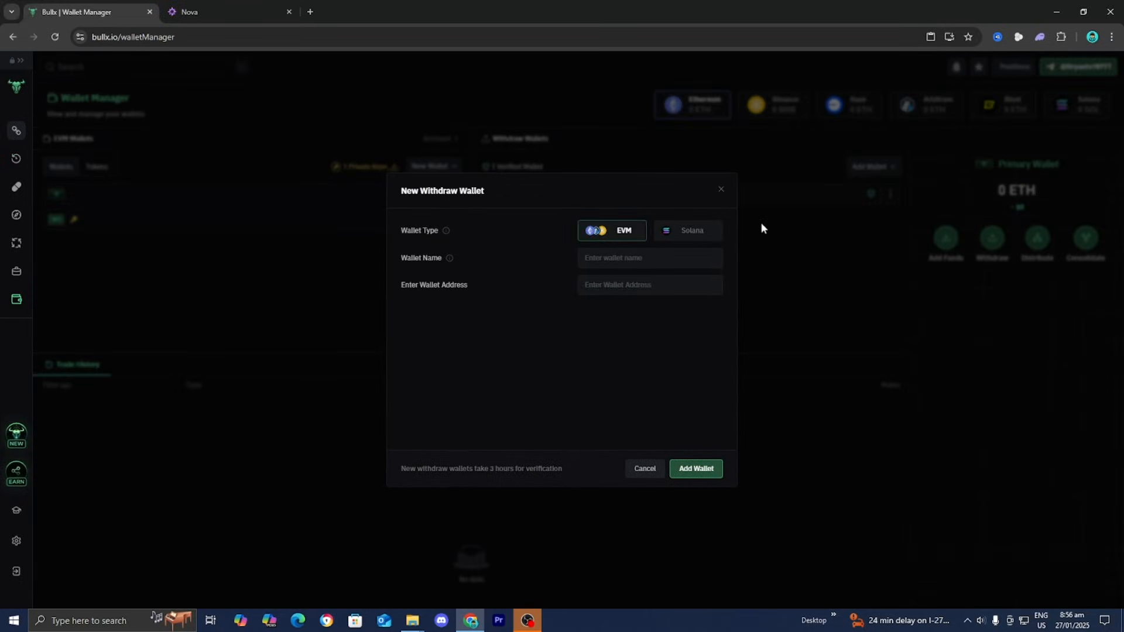
pyautogui.click(687, 231)
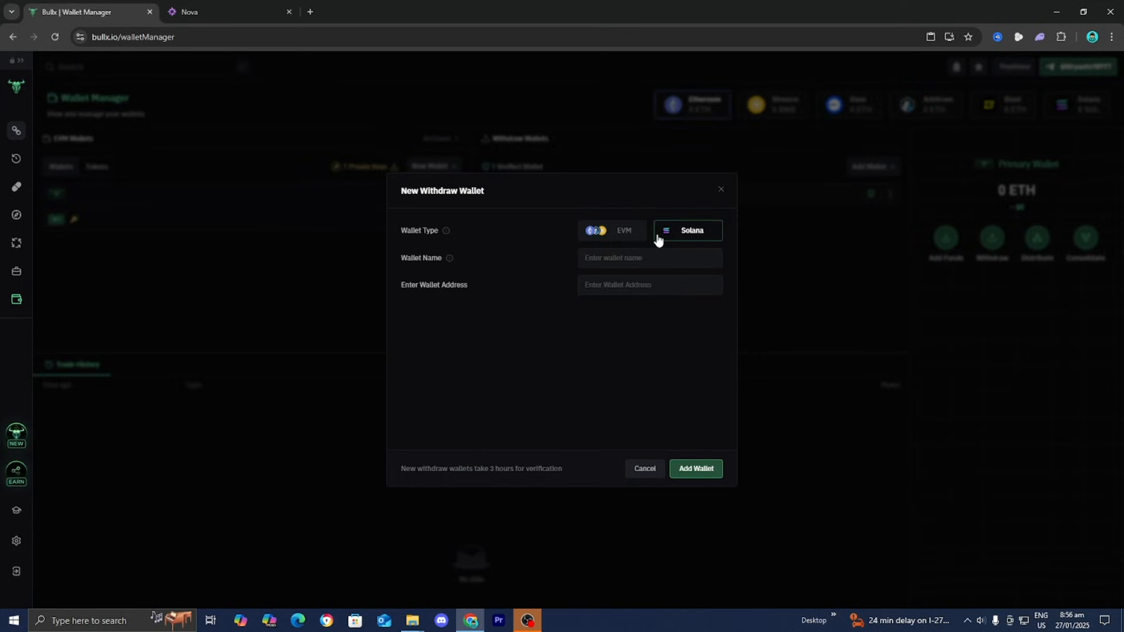
pyautogui.moveTo(600, 395)
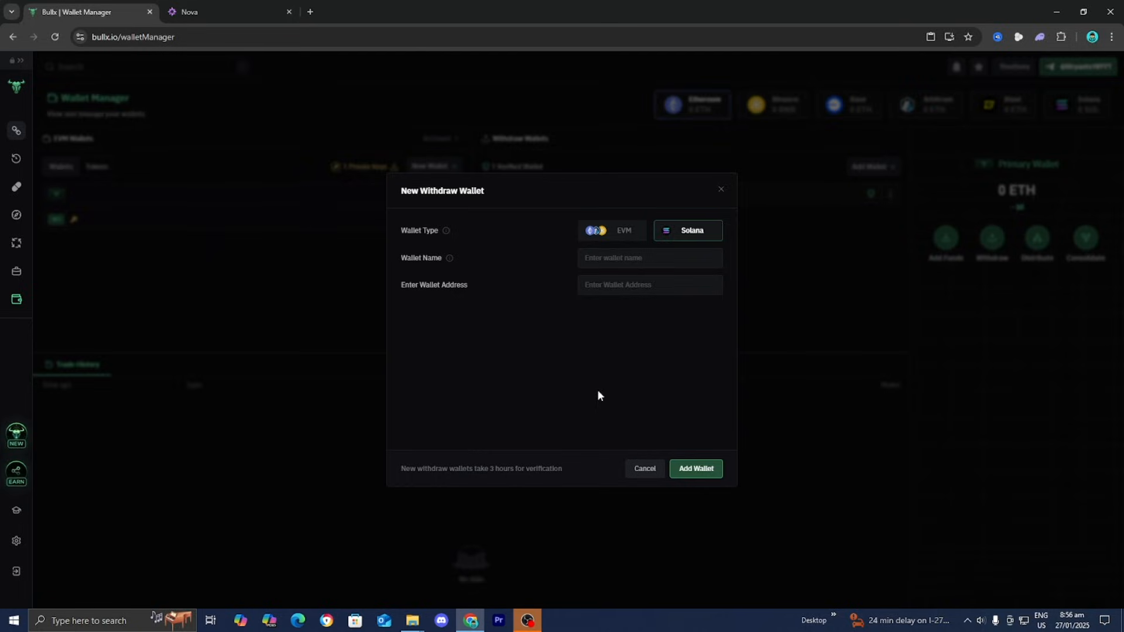
pyautogui.moveTo(588, 387)
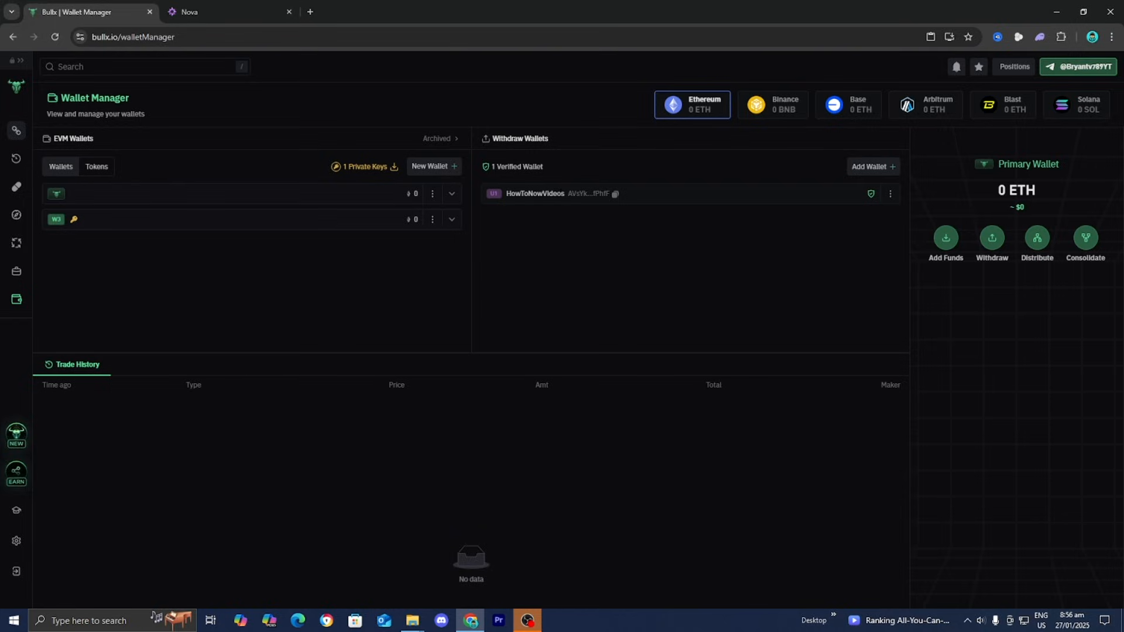
# Step: From the Nova site, use Download For Chrome to reach the Nova Extension store page
pyautogui.click(223, 11)
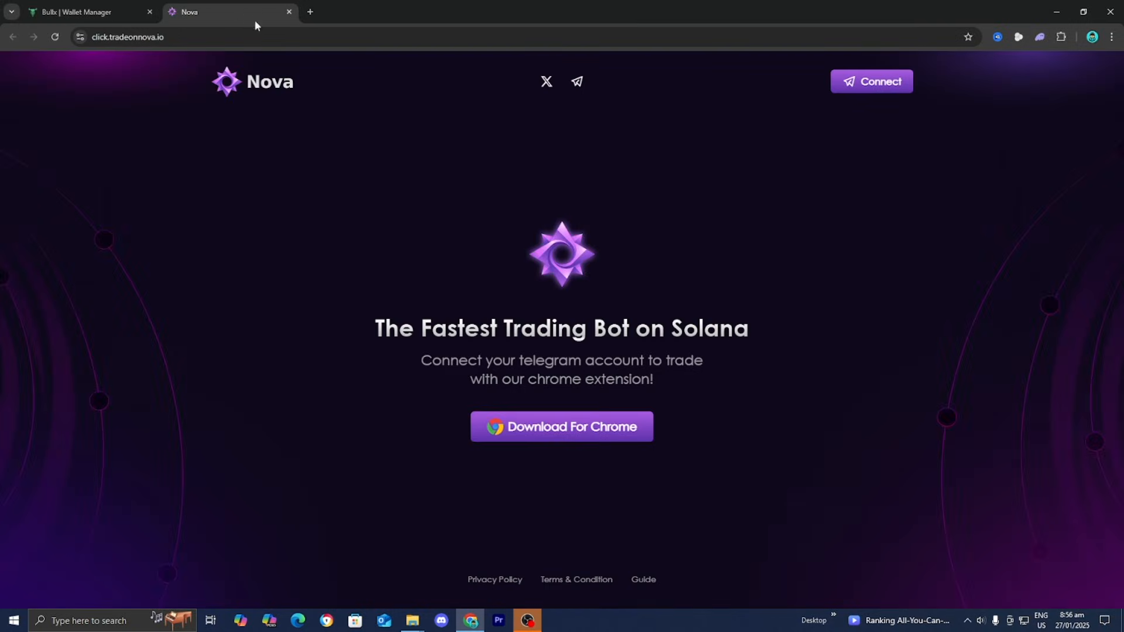
pyautogui.moveTo(256, 204)
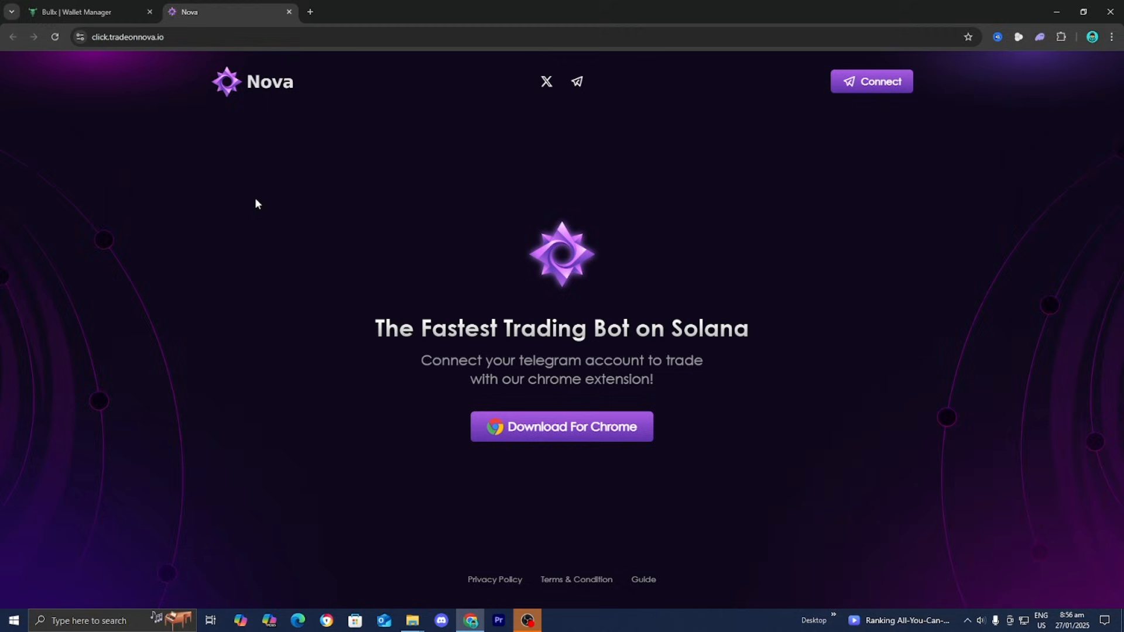
pyautogui.moveTo(559, 430)
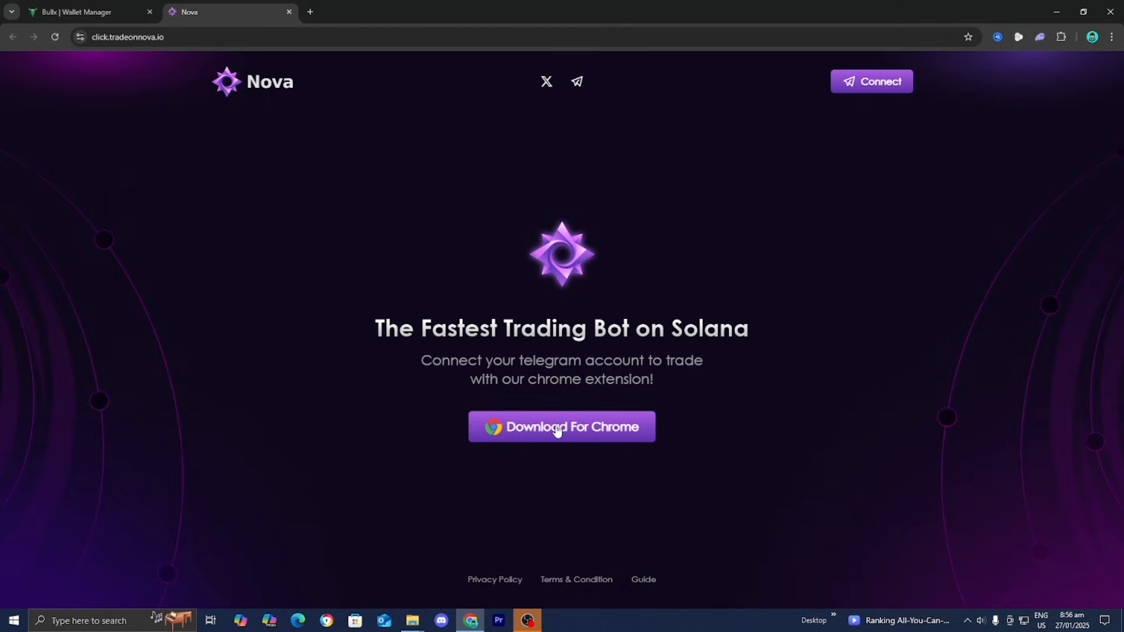
pyautogui.click(561, 426)
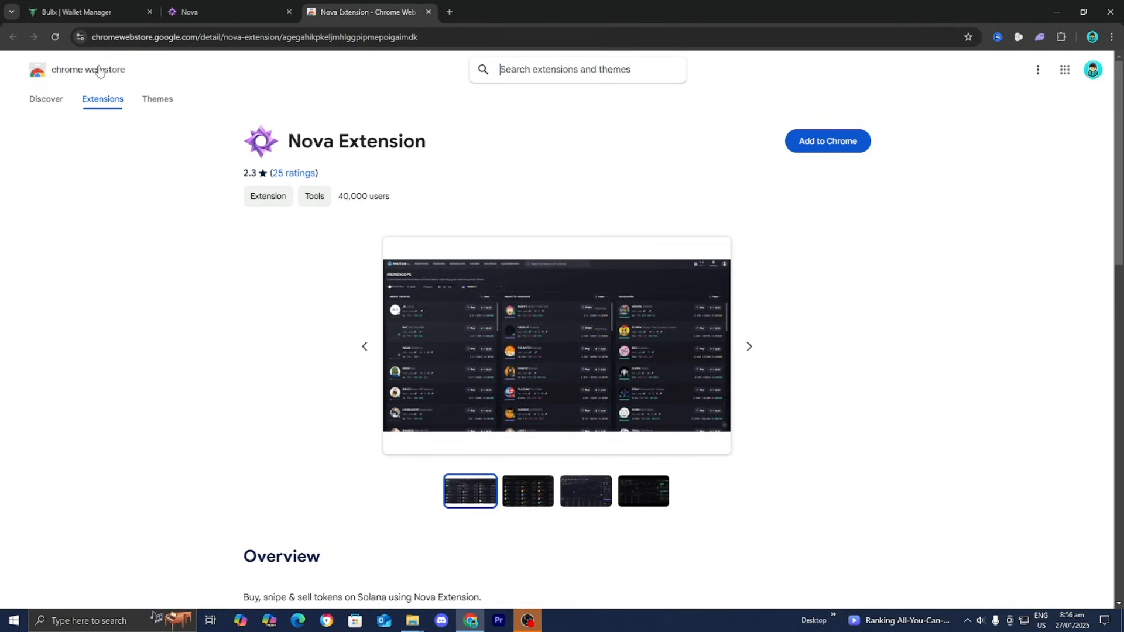
pyautogui.moveTo(817, 154)
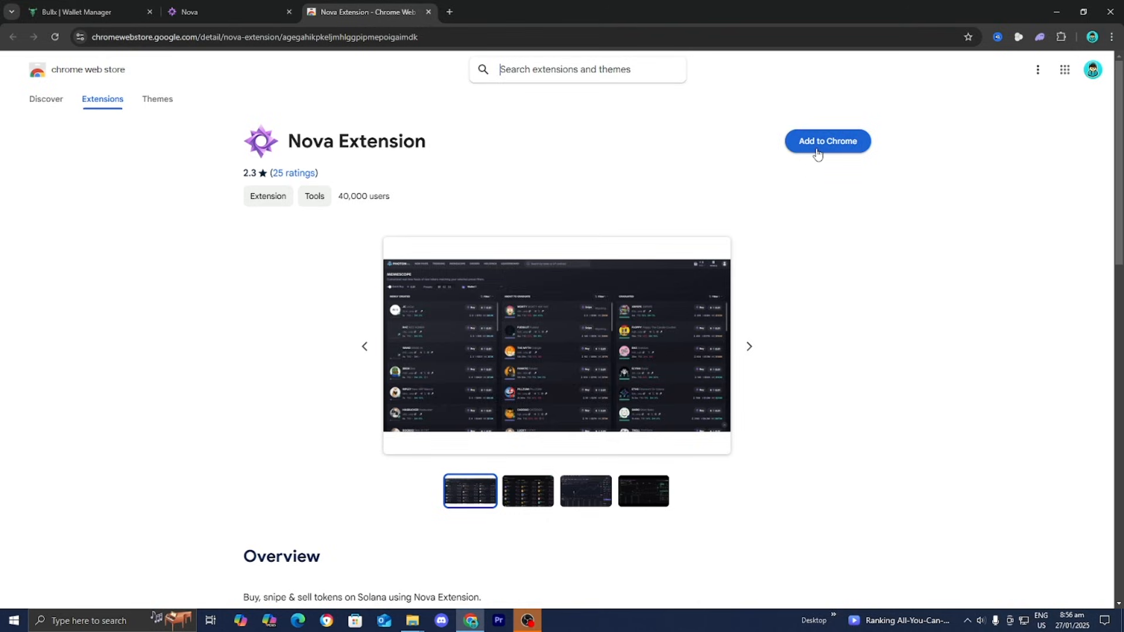
# Step: Add the Nova Extension to Chrome and return to the Nova site
pyautogui.click(827, 141)
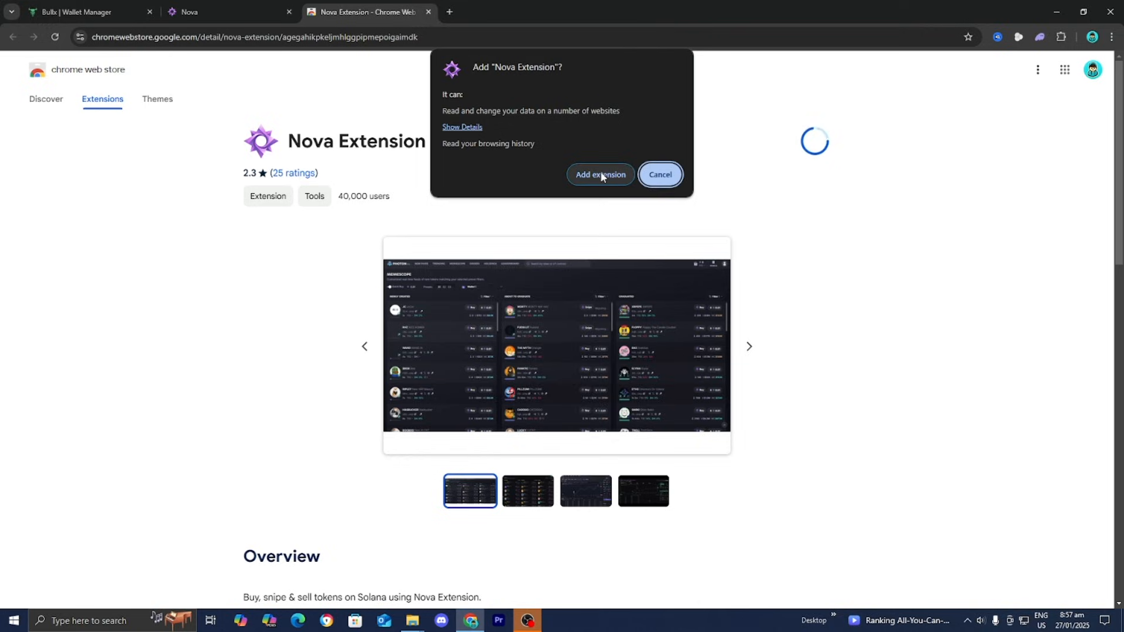
pyautogui.click(599, 174)
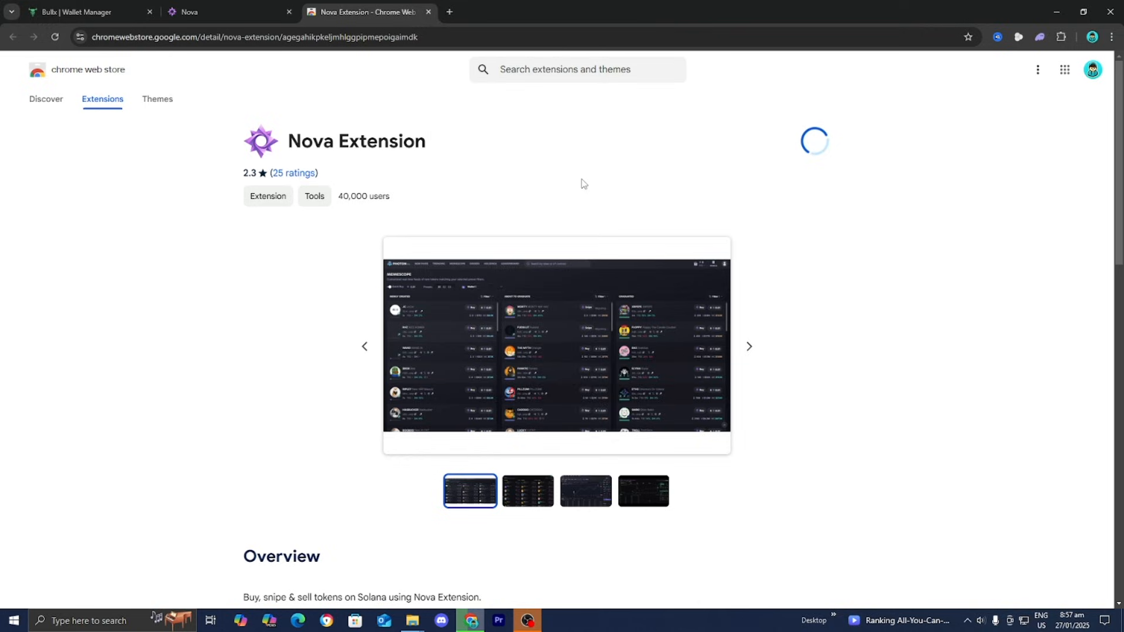
pyautogui.click(222, 11)
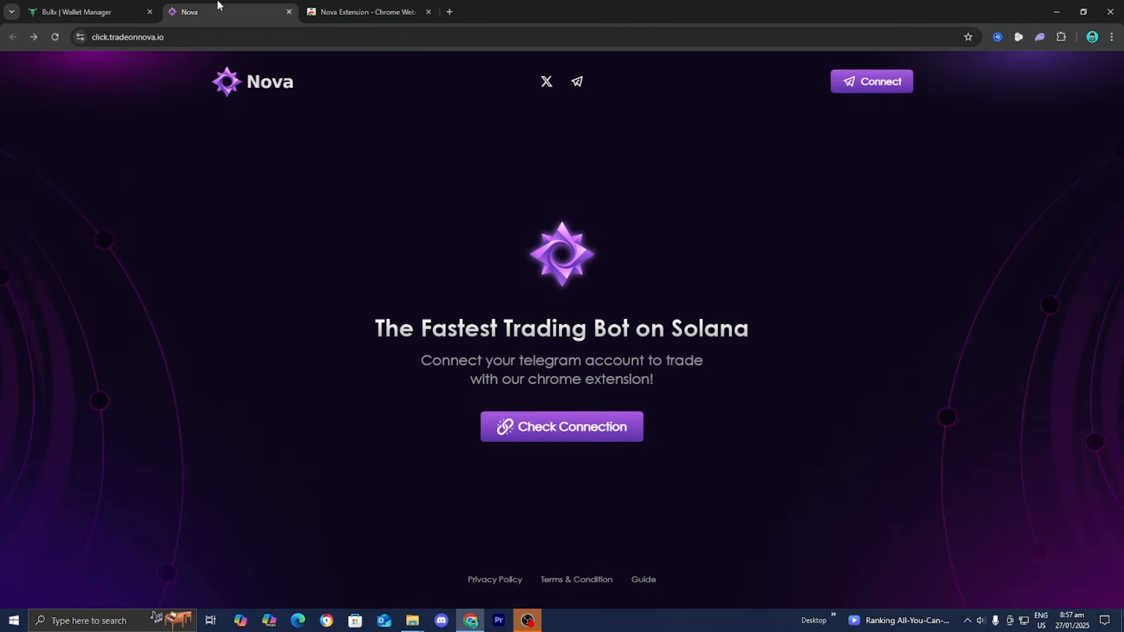
pyautogui.moveTo(772, 87)
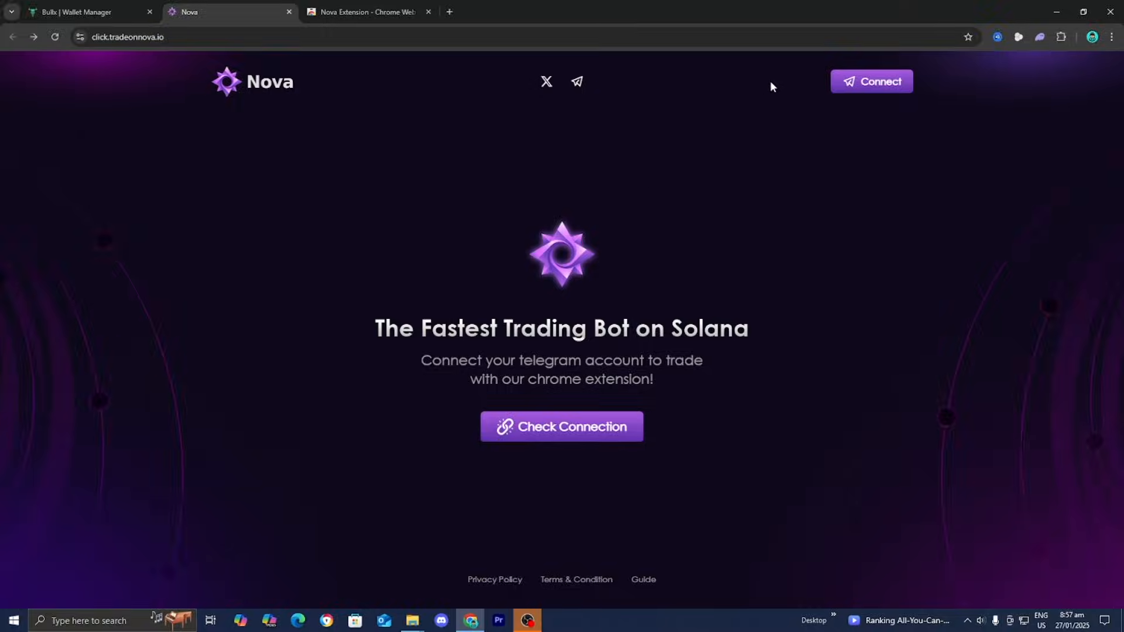
pyautogui.moveTo(870, 81)
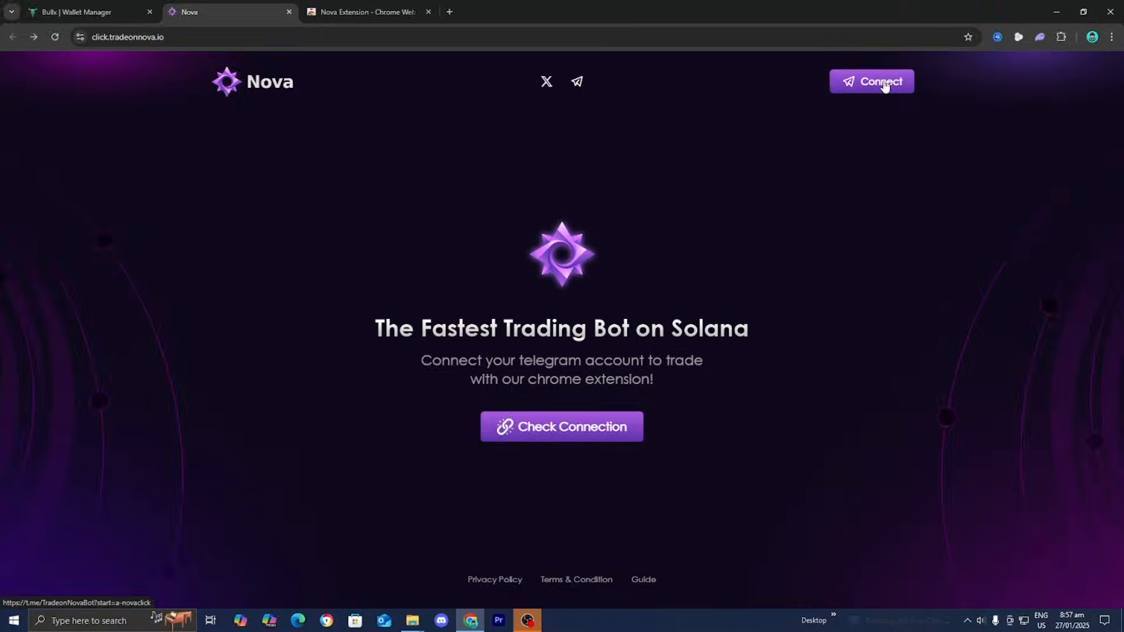
# Step: Connect via click.tradeonnova.io and send the Nova bot link to Telegram Desktop
pyautogui.click(871, 80)
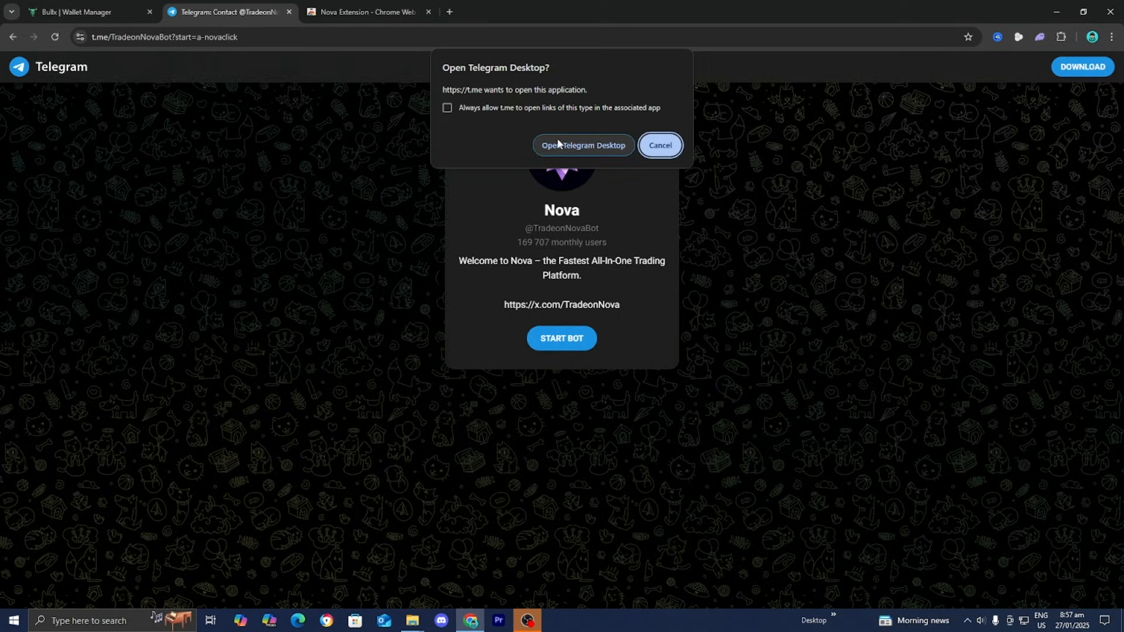
pyautogui.moveTo(552, 149)
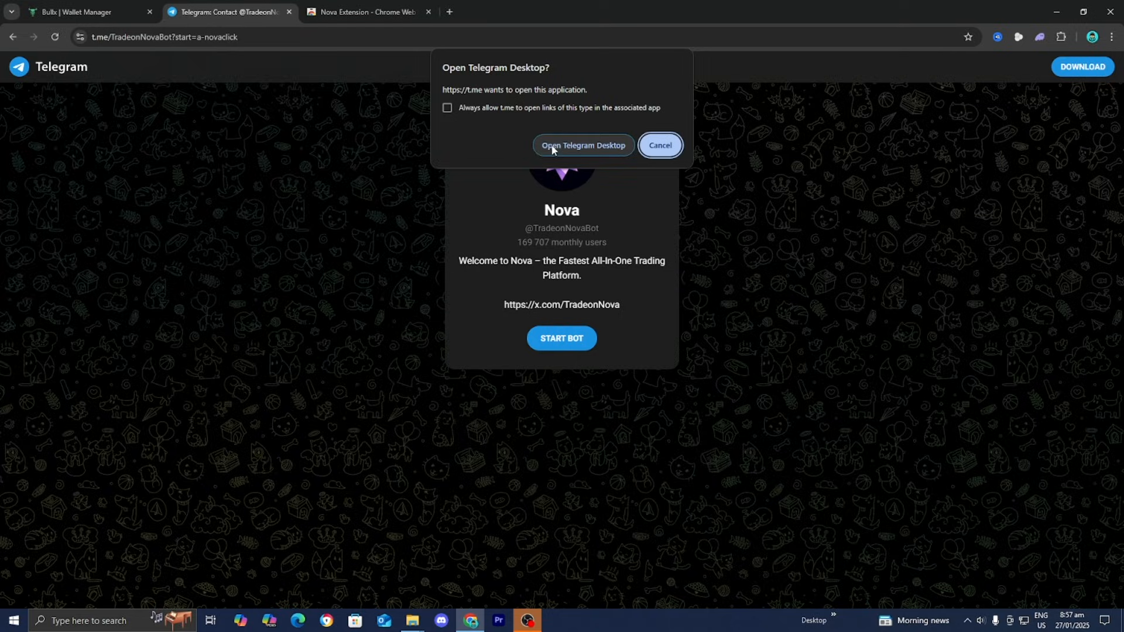
pyautogui.click(582, 145)
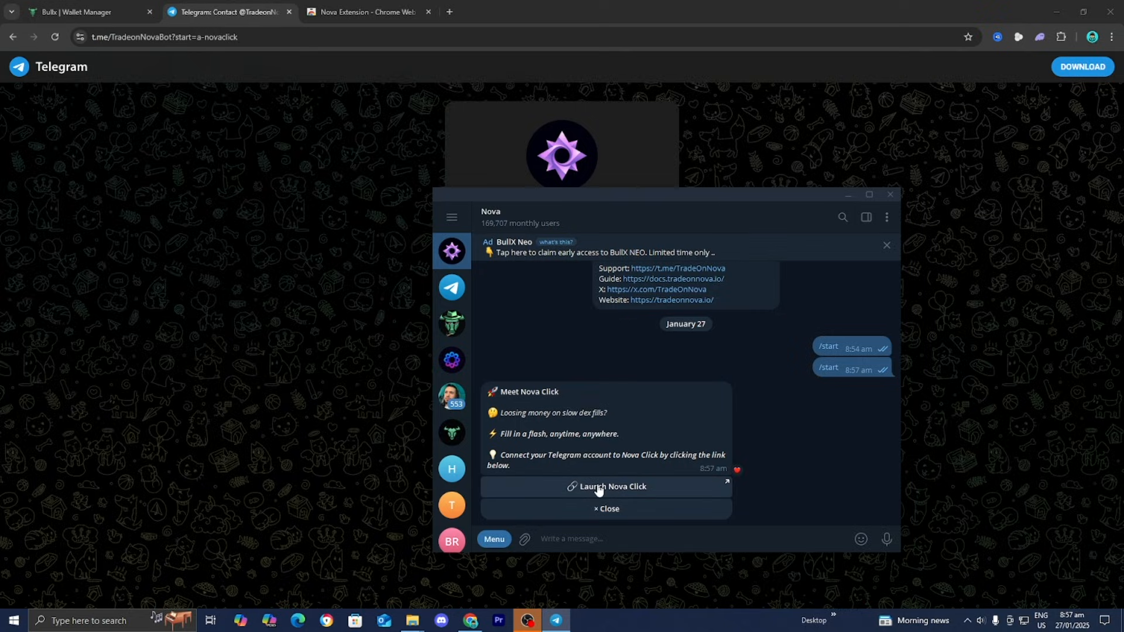
# Step: Launch Nova Click from the bot chat to link the Telegram account, then show Chrome's extensions list
pyautogui.click(611, 486)
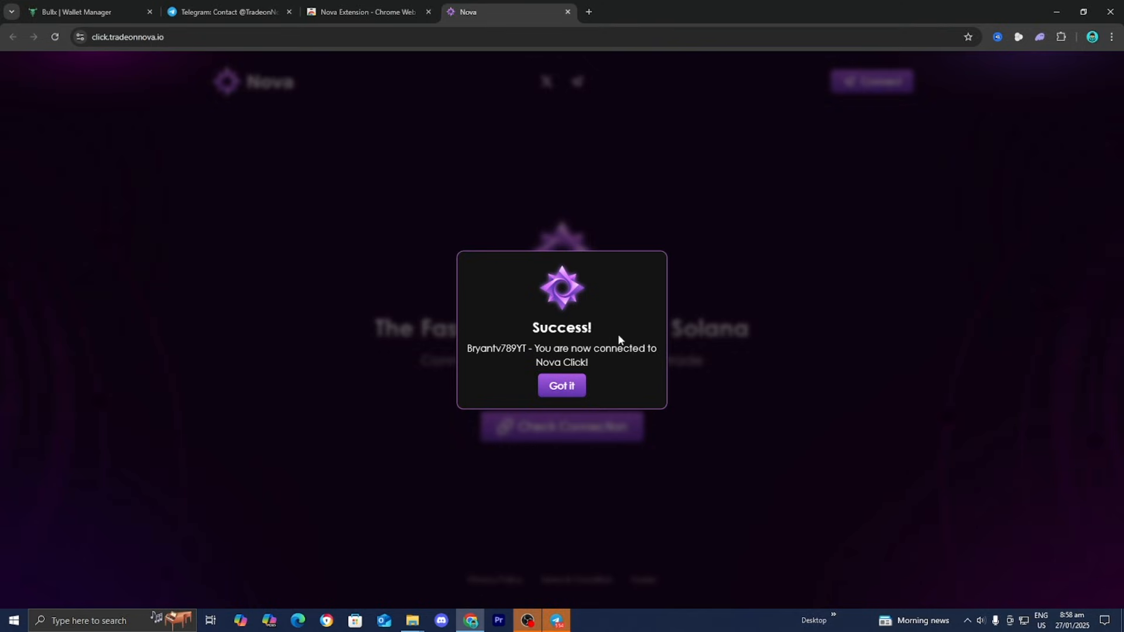
pyautogui.click(560, 385)
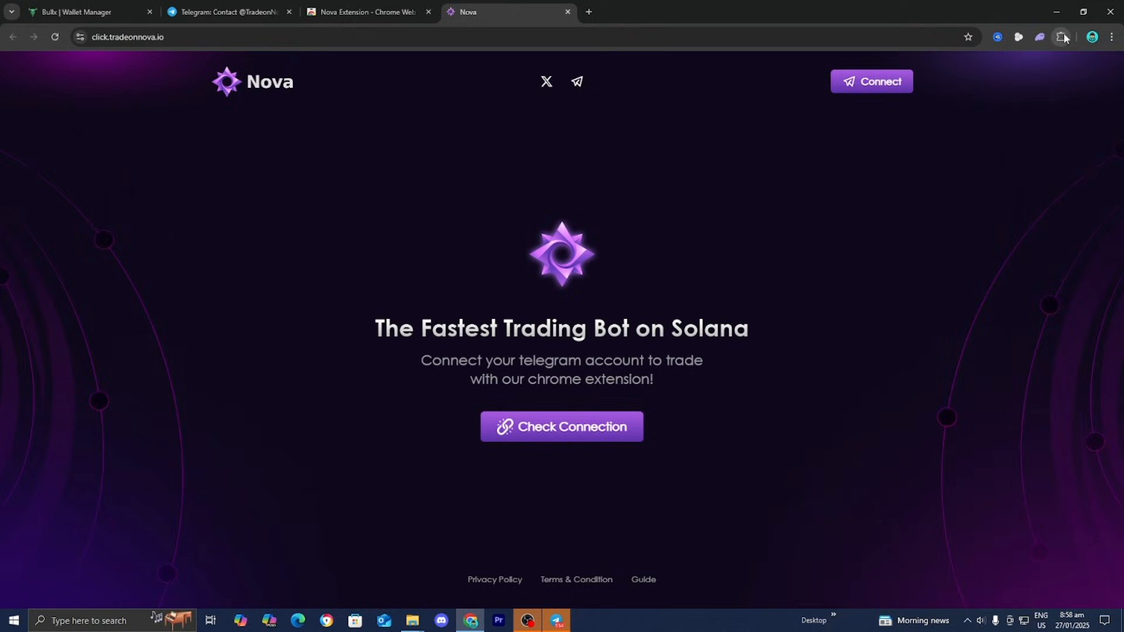
pyautogui.click(1060, 36)
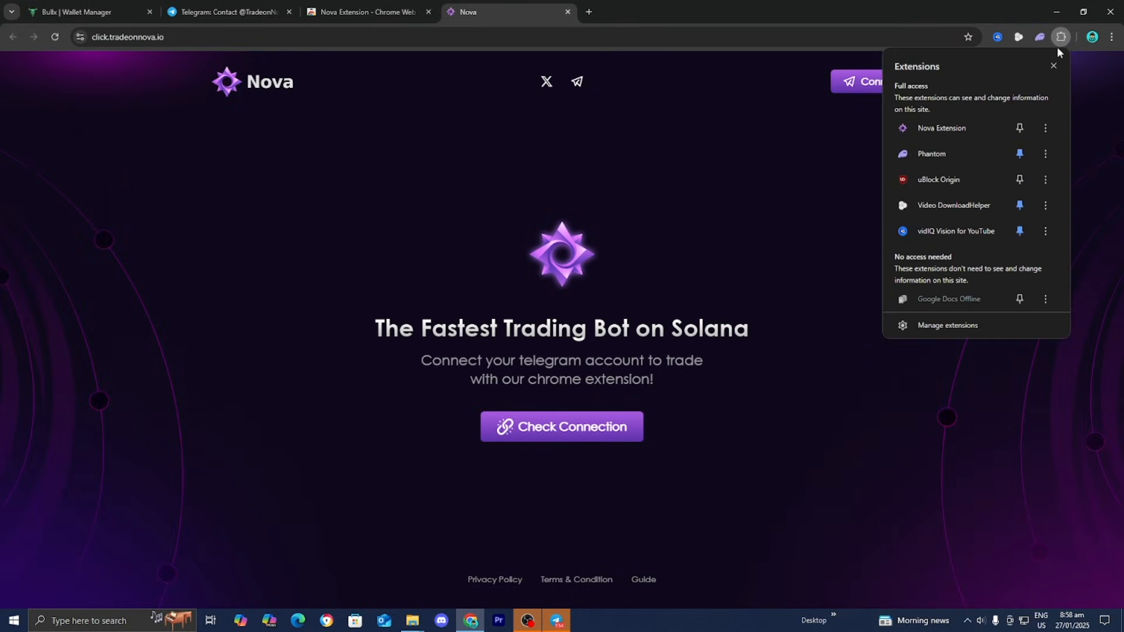
pyautogui.moveTo(1020, 127)
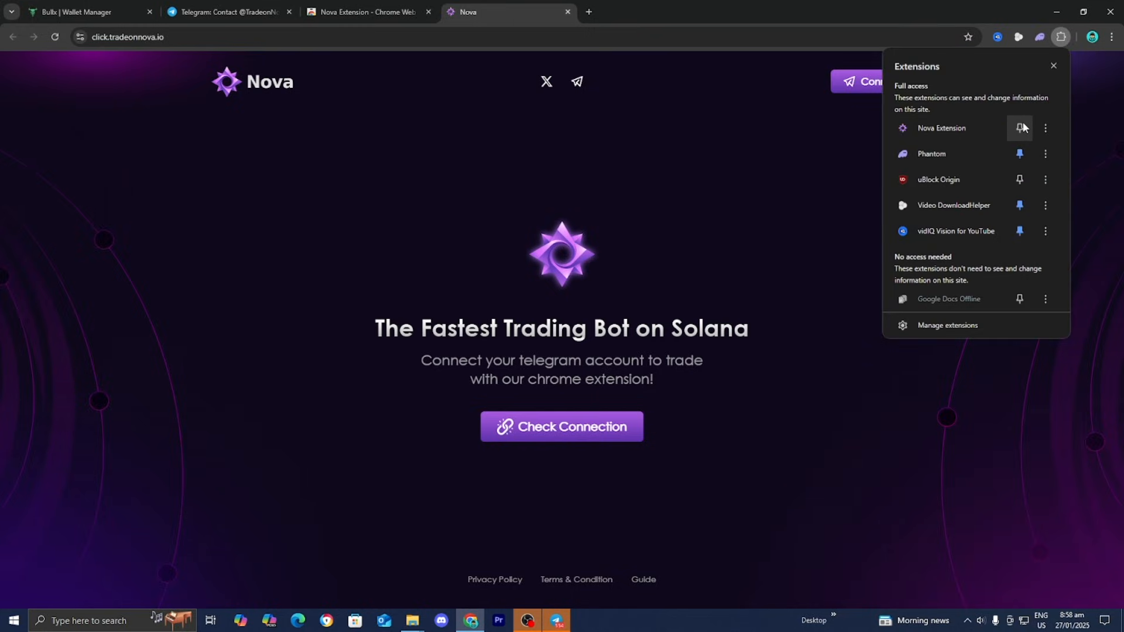
# Step: Pin the Nova Extension to the Chrome toolbar and close the extensions panel
pyautogui.click(1020, 128)
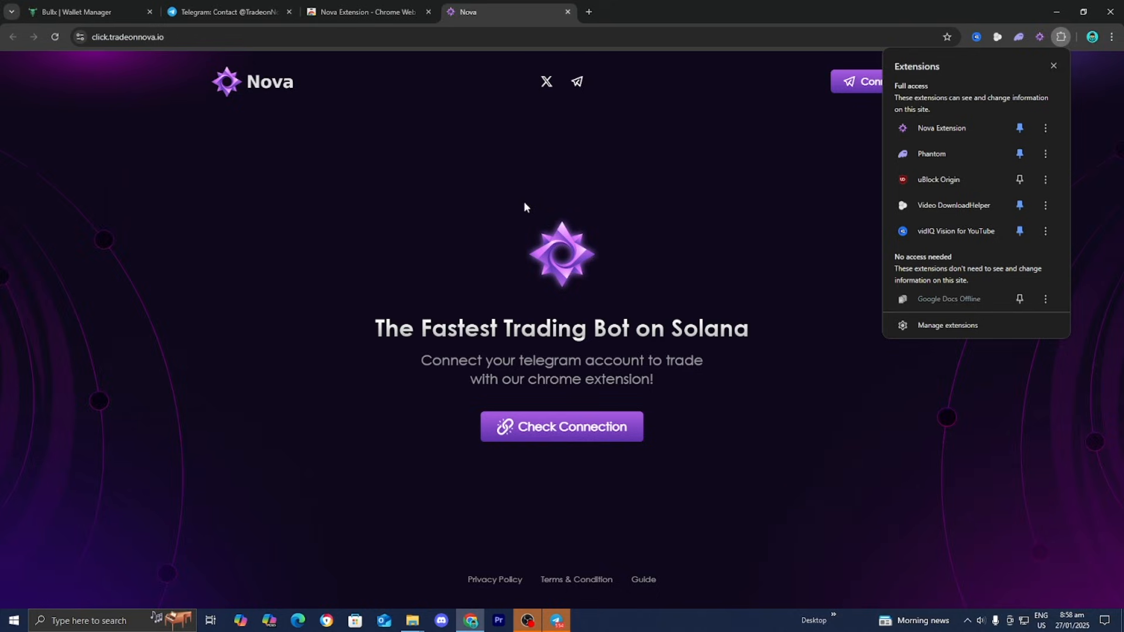
pyautogui.click(78, 12)
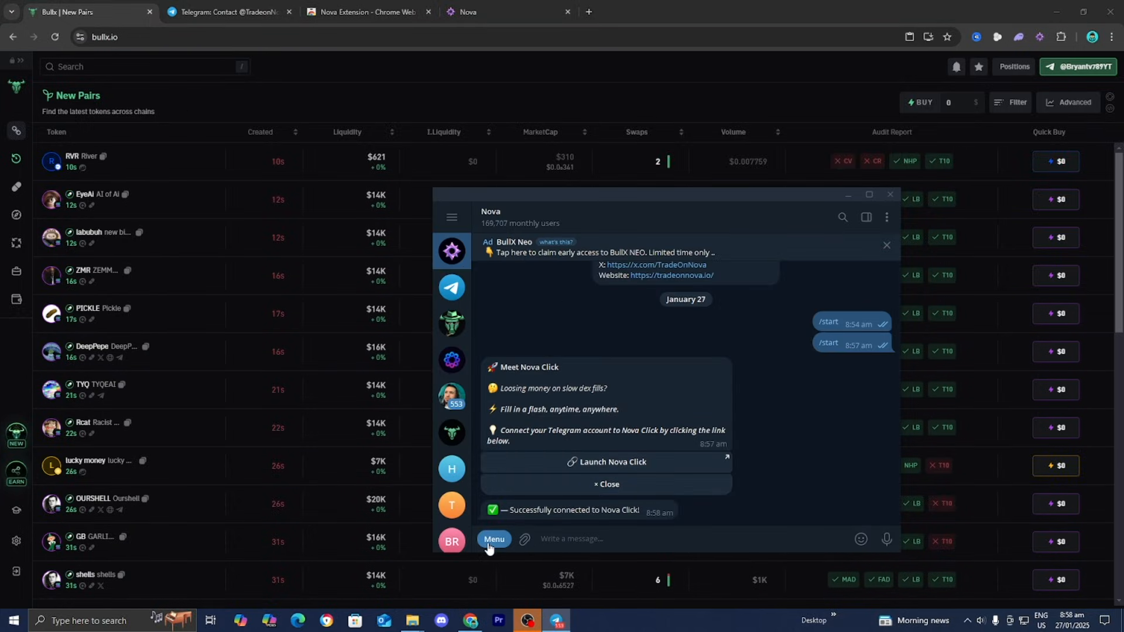
# Step: In the Nova bot go Menu > Wallets > Import Wallet, reaching the wallet-name prompt
pyautogui.click(493, 539)
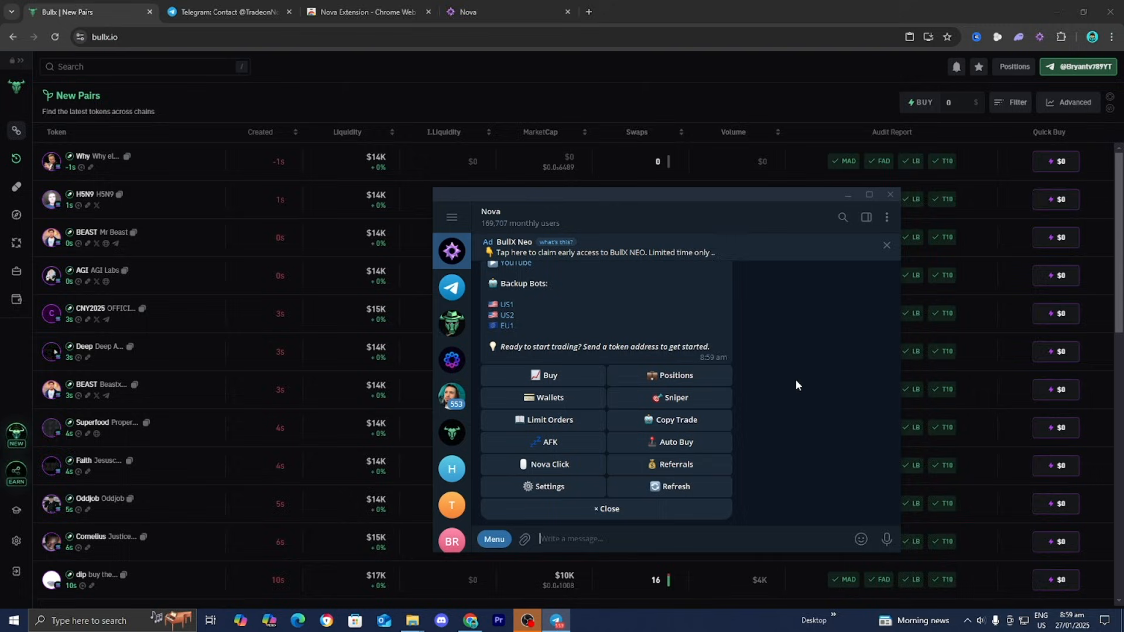
pyautogui.click(548, 396)
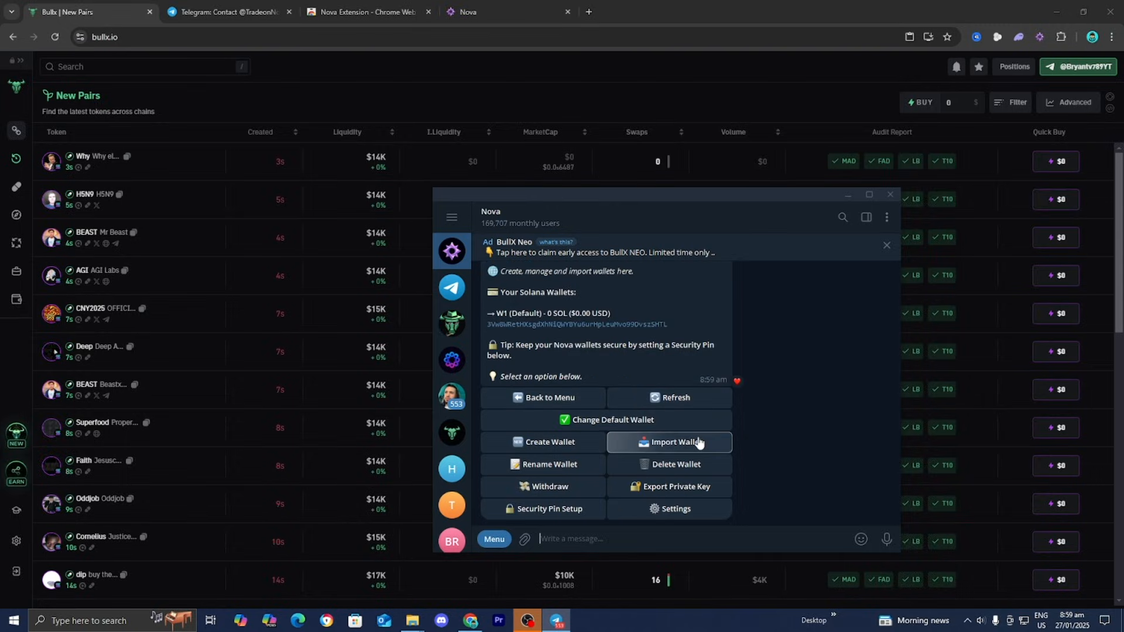
pyautogui.click(674, 441)
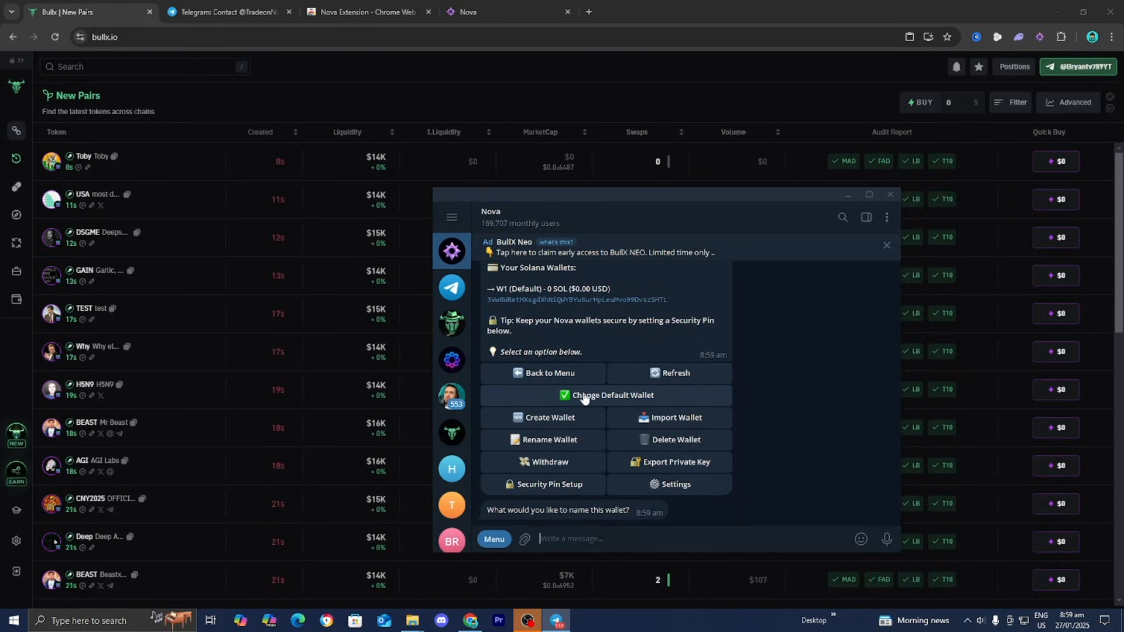
# Step: Return to the bot menu and reach Settings > Nova Click, showing panel settings and one linked wallet
pyautogui.click(551, 372)
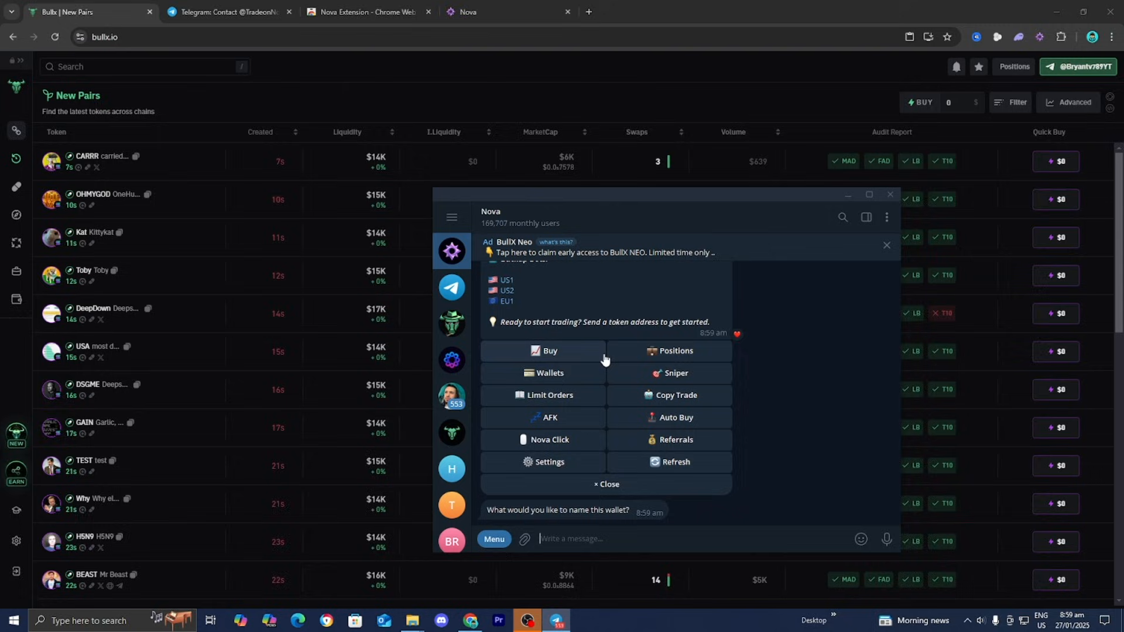
pyautogui.click(549, 462)
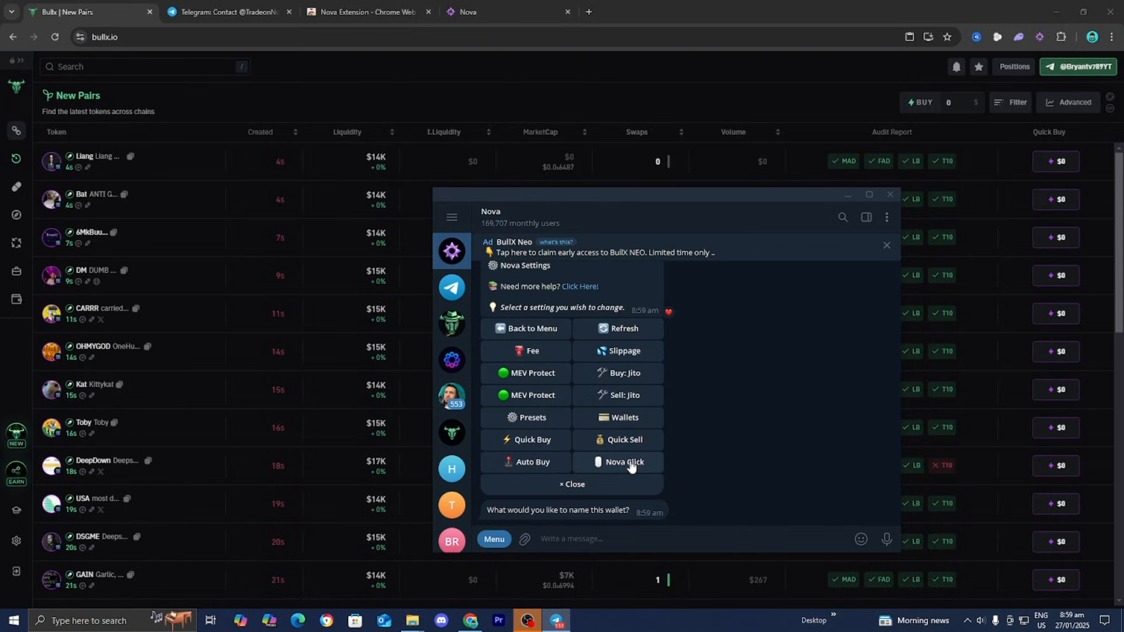
pyautogui.click(623, 461)
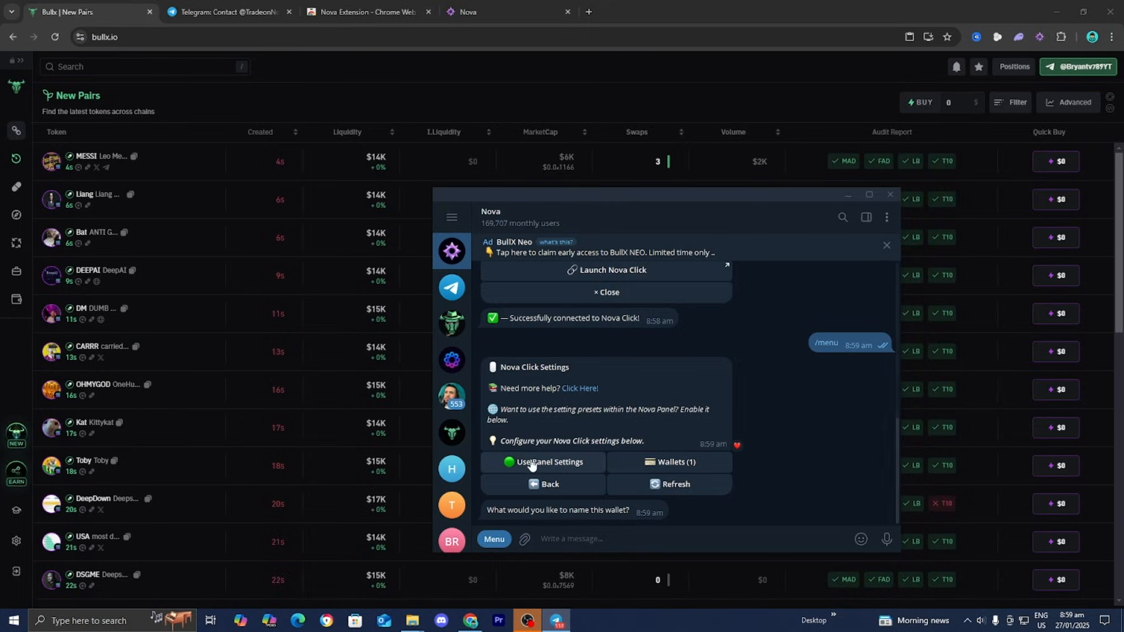